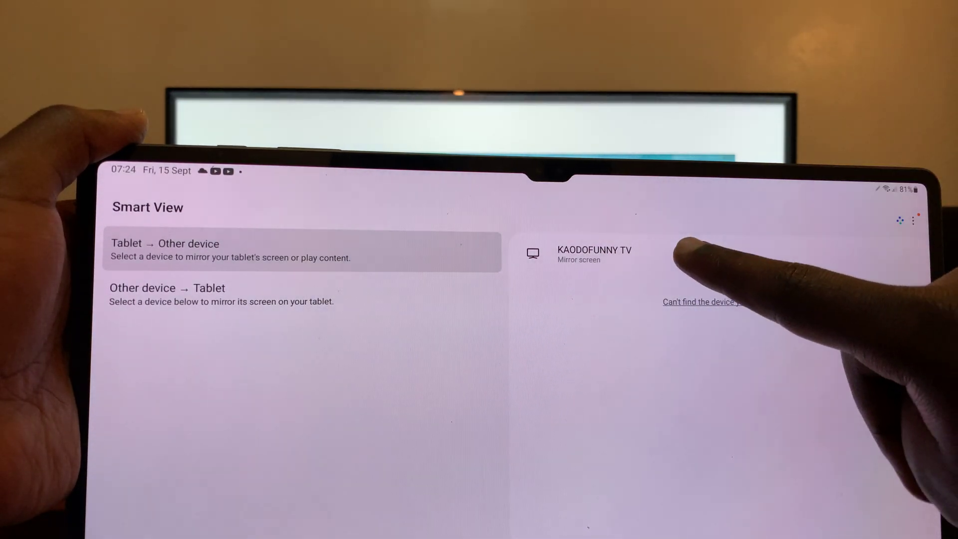
# Step: Select KAODOFUNNY TV as the mirroring destination and approve the Start now prompt
pyautogui.click(594, 254)
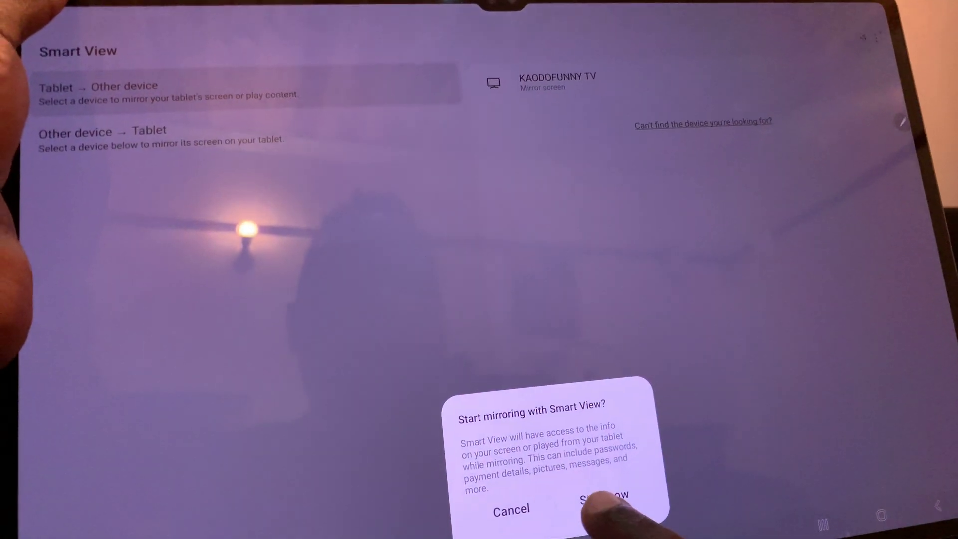
pyautogui.click(602, 510)
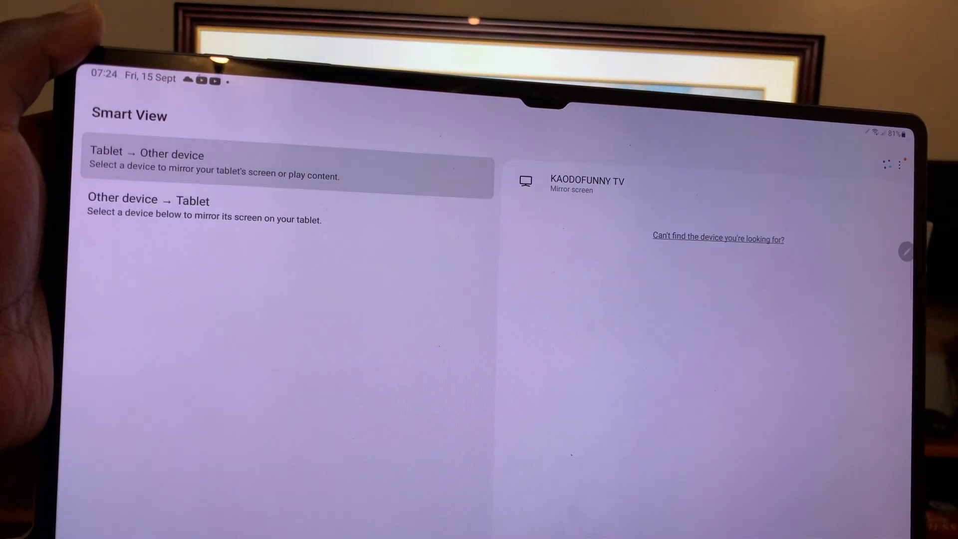
pyautogui.click(587, 185)
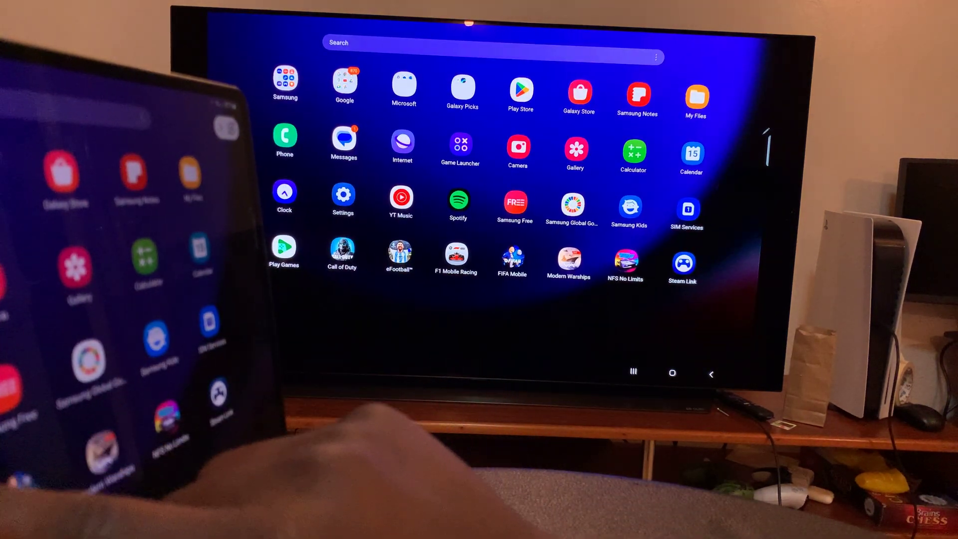
# Step: Launch Settings from the app drawer so the TV mirrors its Connections page
pyautogui.click(343, 191)
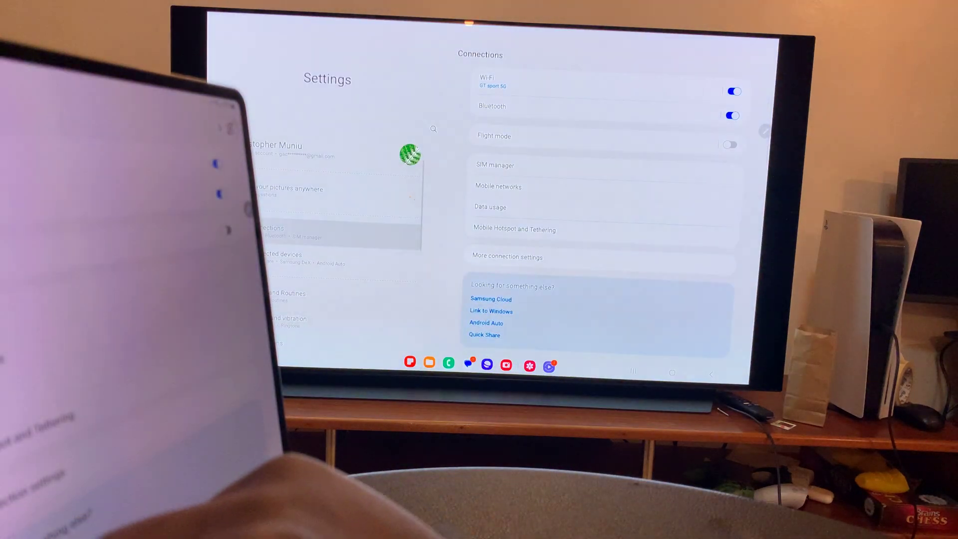